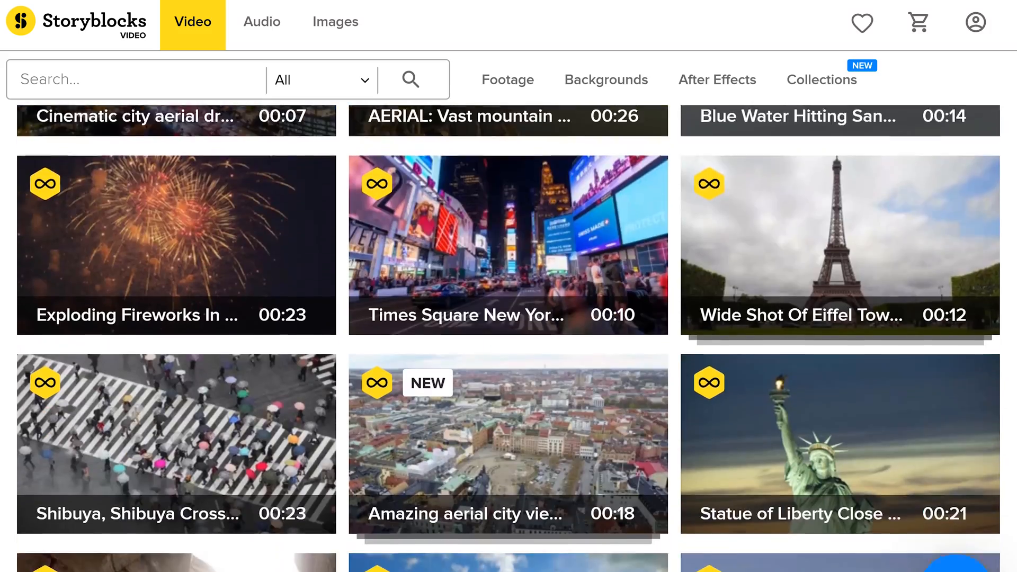
- Scroll the home page past stock footage clips down to the After Effects templates section
scroll("down", 3)
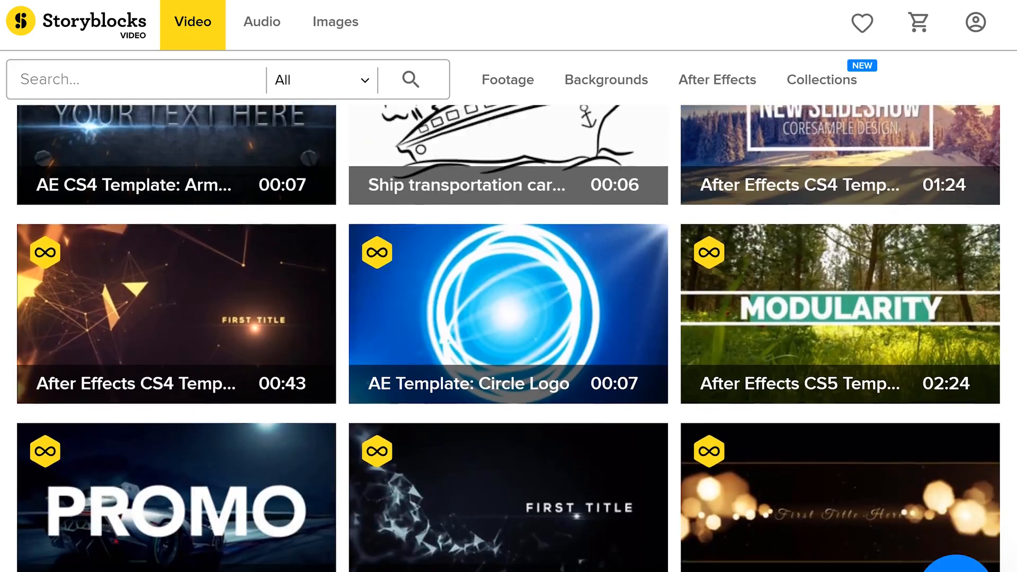
scroll("down", 3)
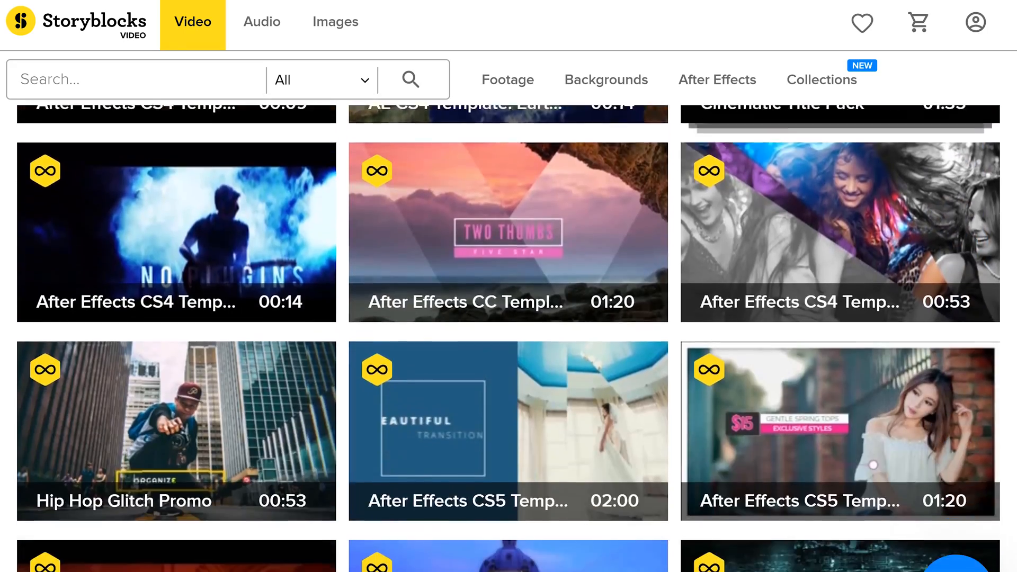
- Open Collections and scroll into Out of This World's space clips like solar eclipse and Earth orbit
left_click(822, 79)
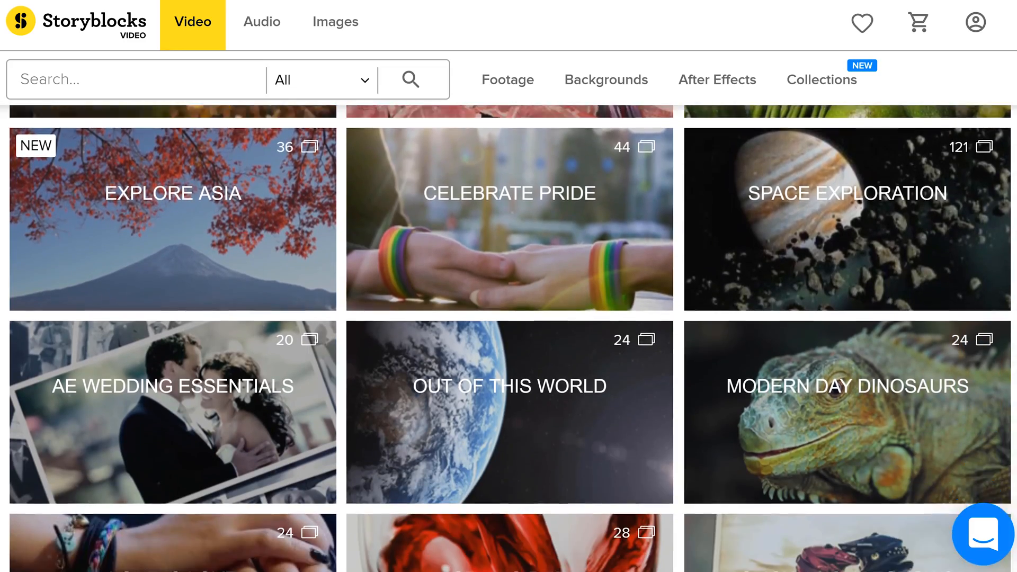
scroll("down", 3)
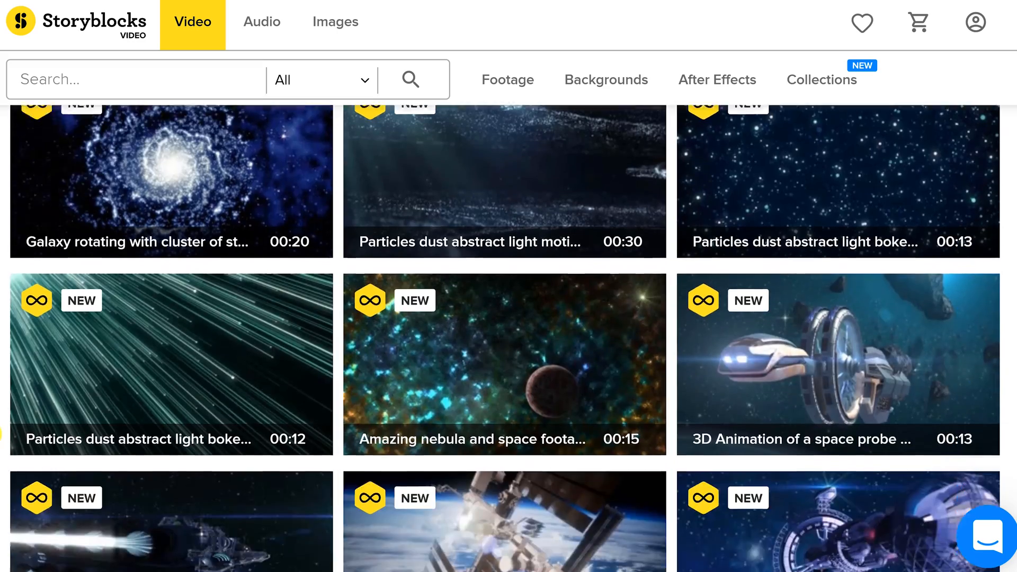
scroll("down", 3)
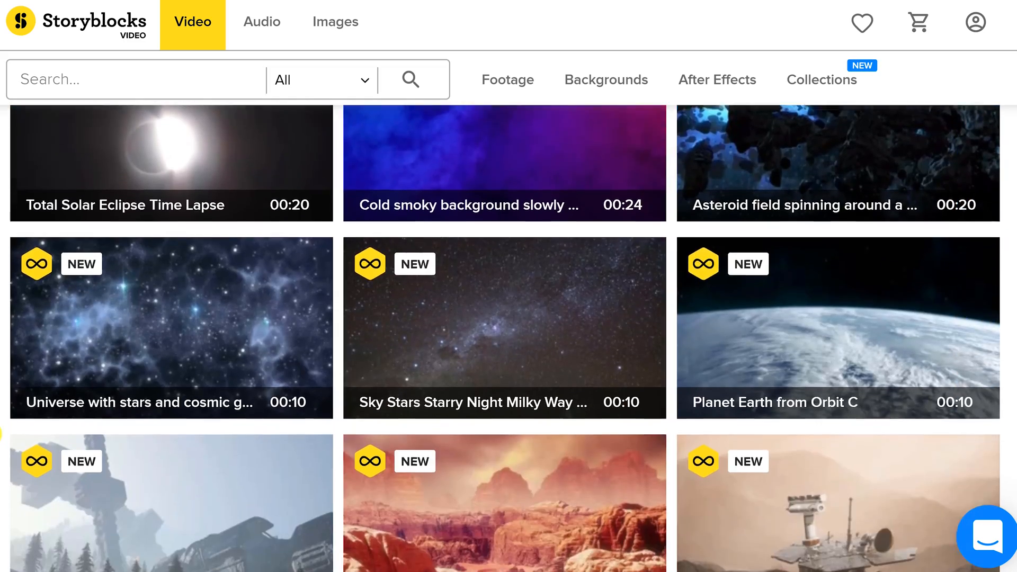